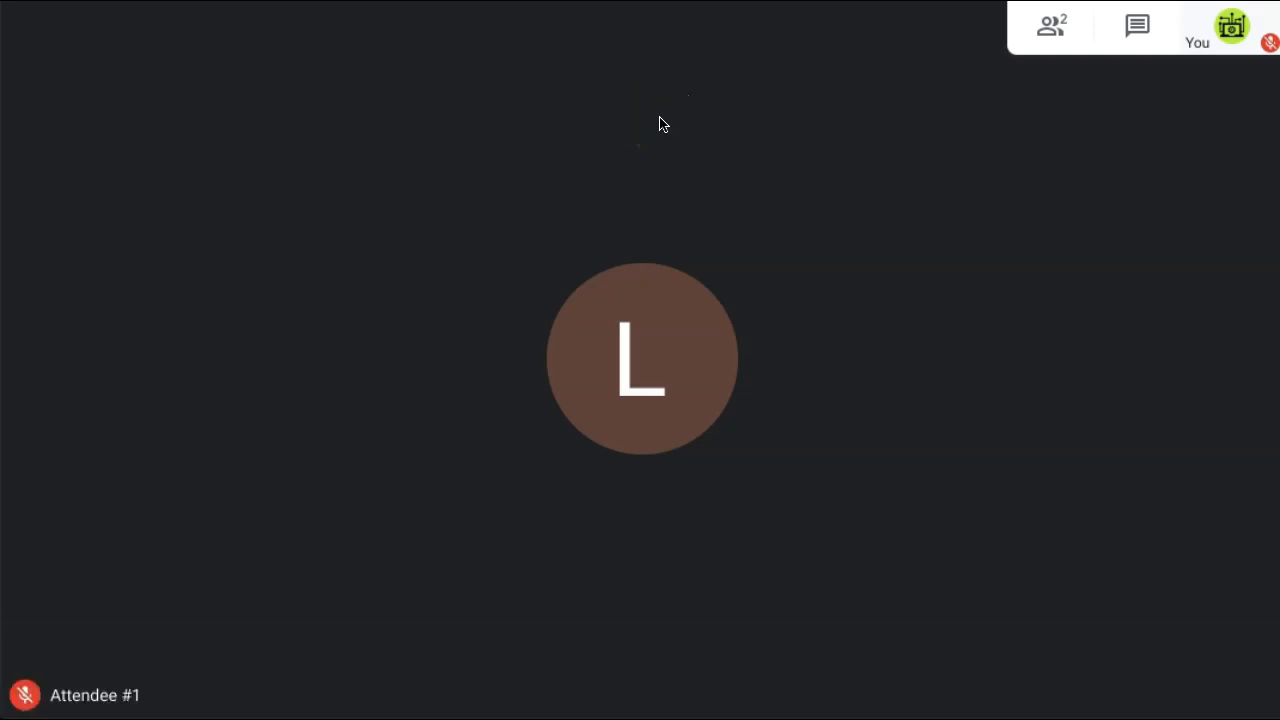
pyautogui.moveTo(922, 378)
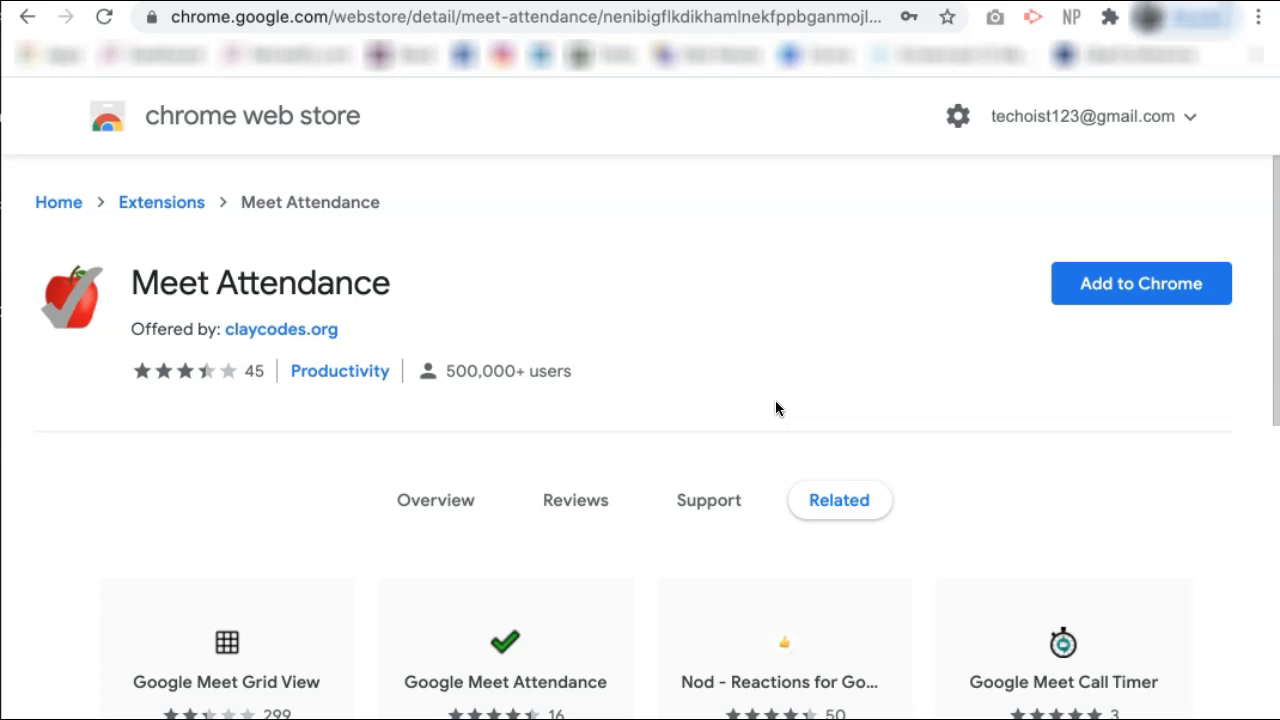
pyautogui.moveTo(1140, 290)
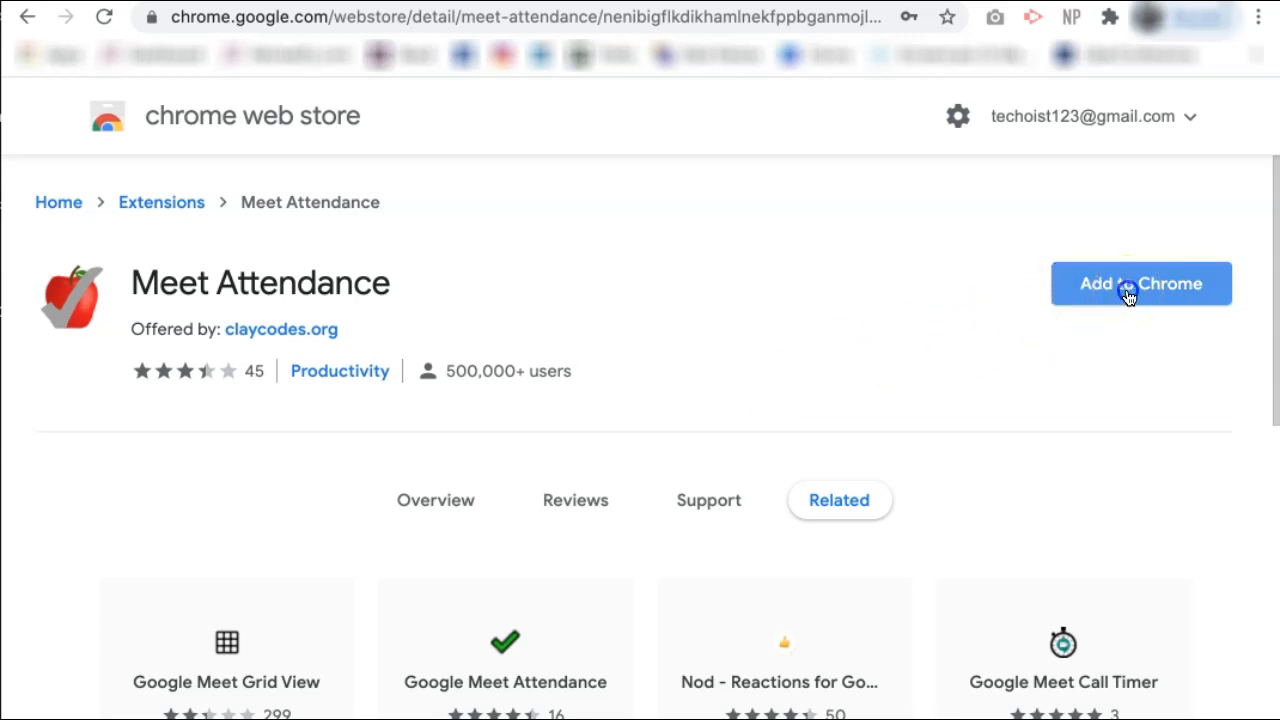
# Step: Add the Meet Attendance extension to Chrome and approve its permissions
pyautogui.click(1140, 283)
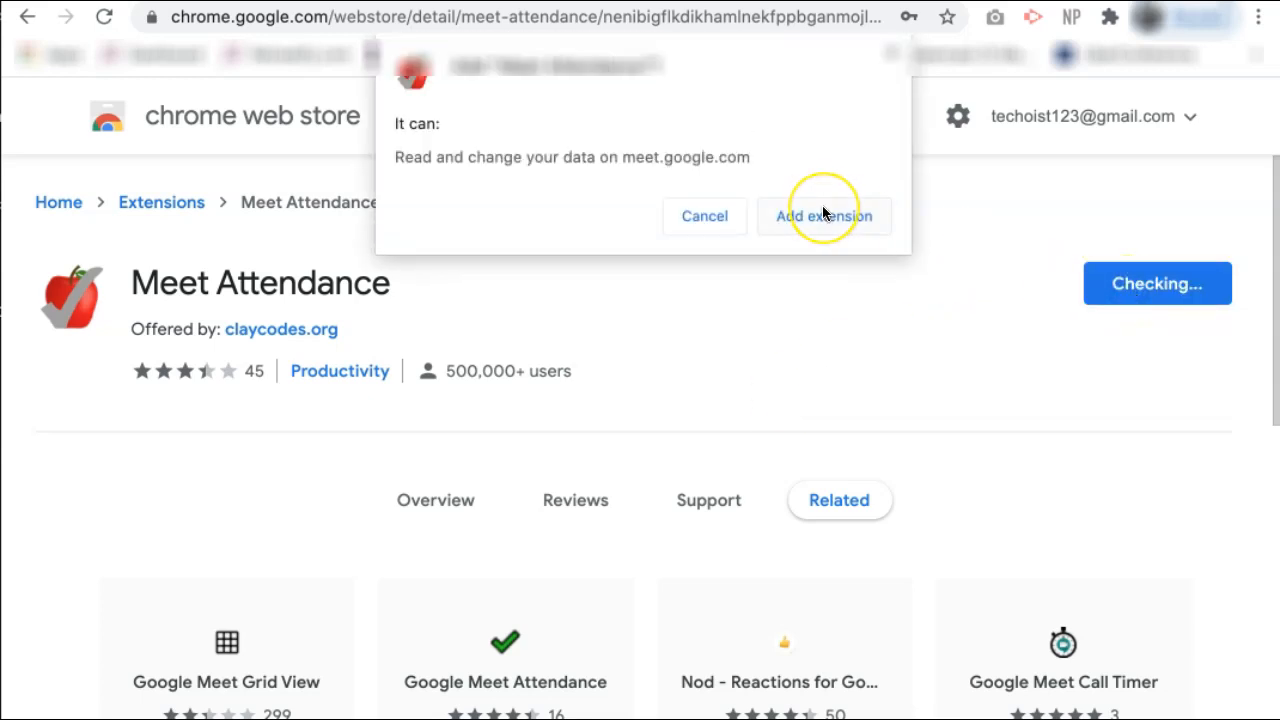
pyautogui.click(823, 216)
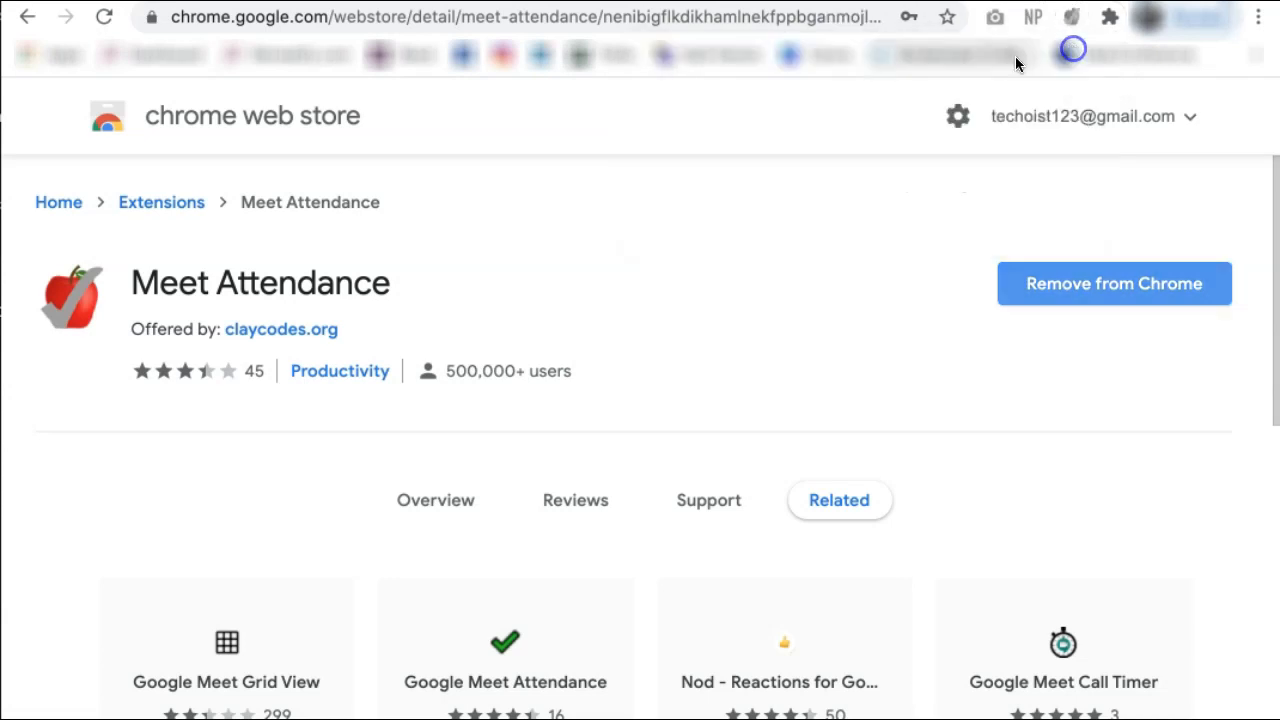
pyautogui.moveTo(685, 145)
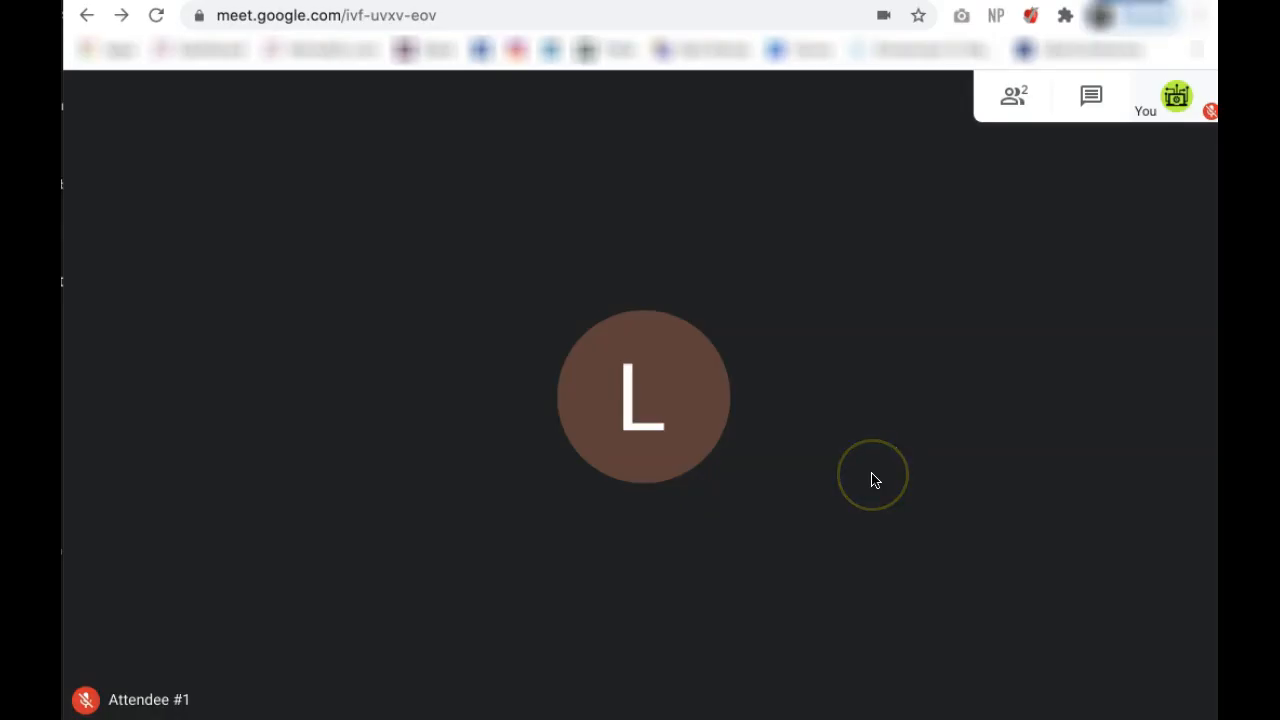
pyautogui.moveTo(1013, 95)
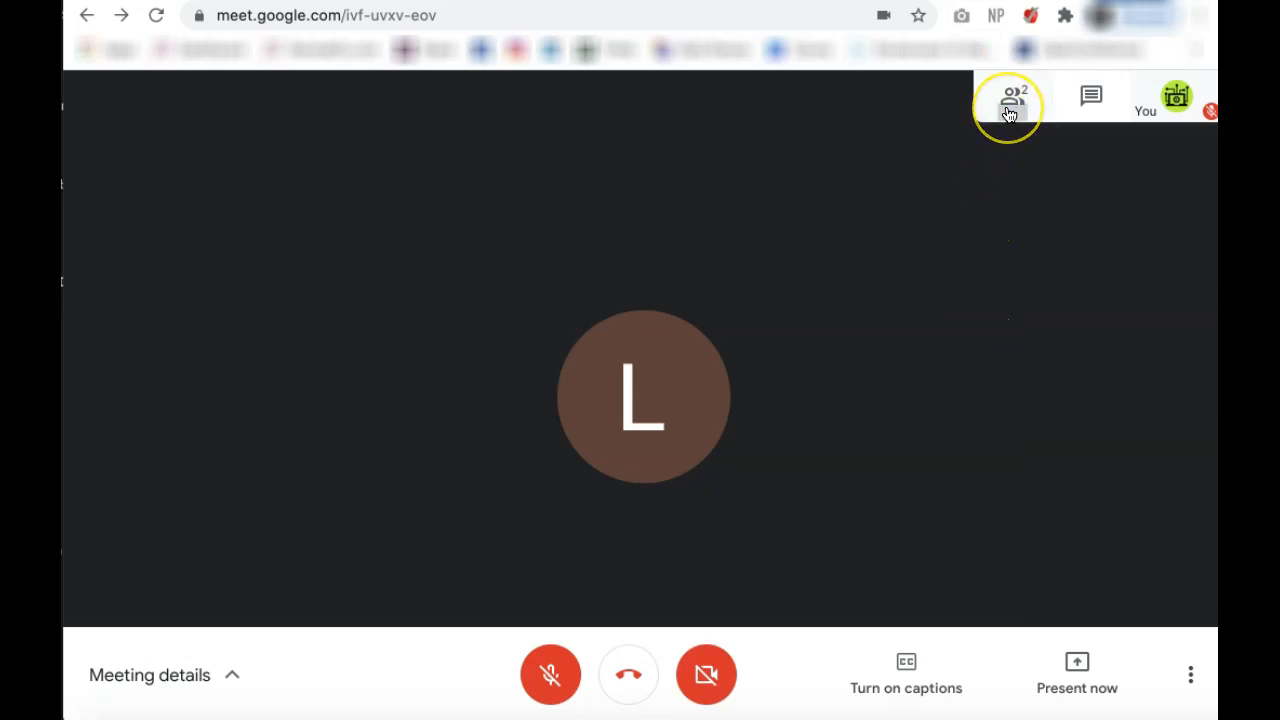
# Step: Show the meeting's people list and switch on Meet Attendance tracking
pyautogui.click(1007, 97)
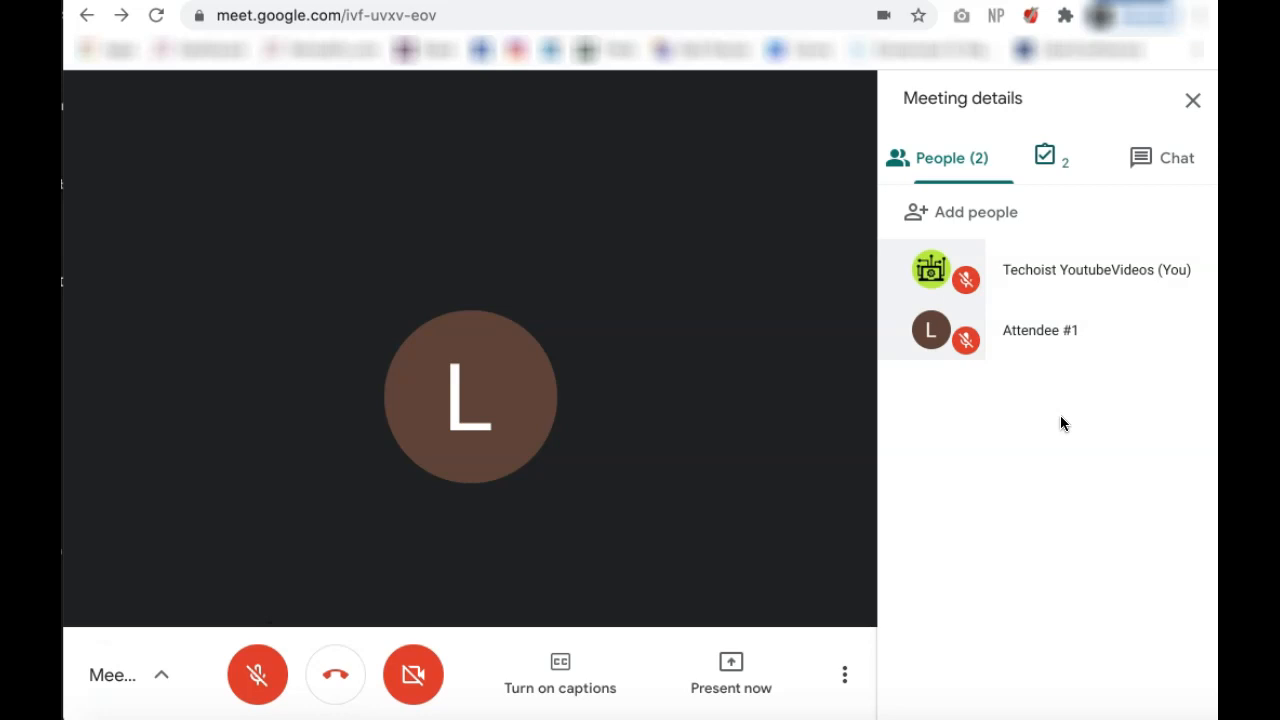
pyautogui.click(1047, 157)
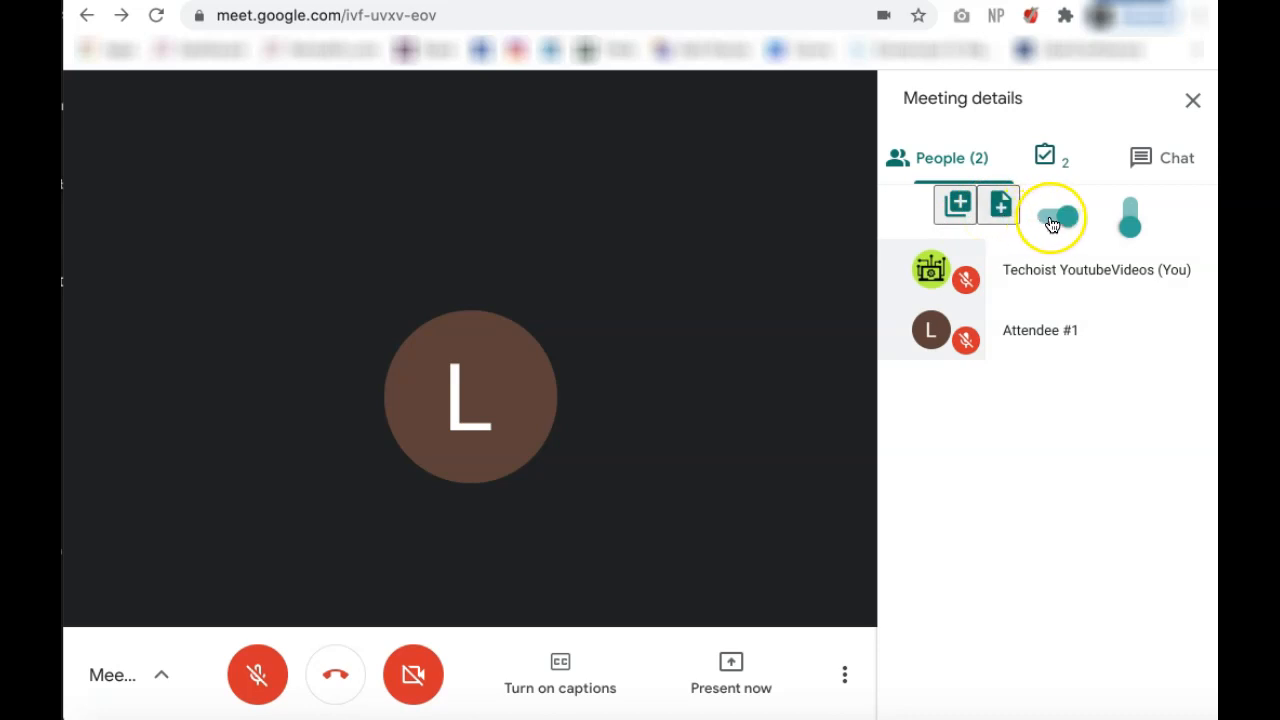
pyautogui.moveTo(1050, 218)
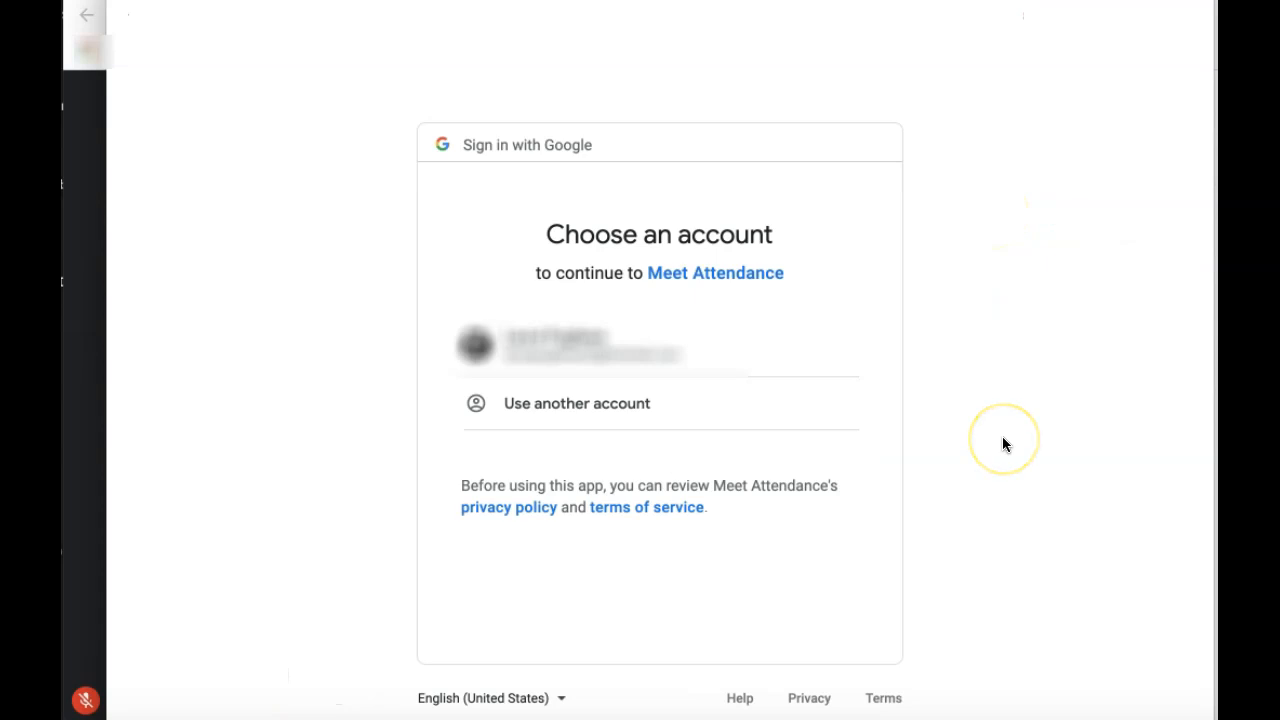
pyautogui.moveTo(1011, 321)
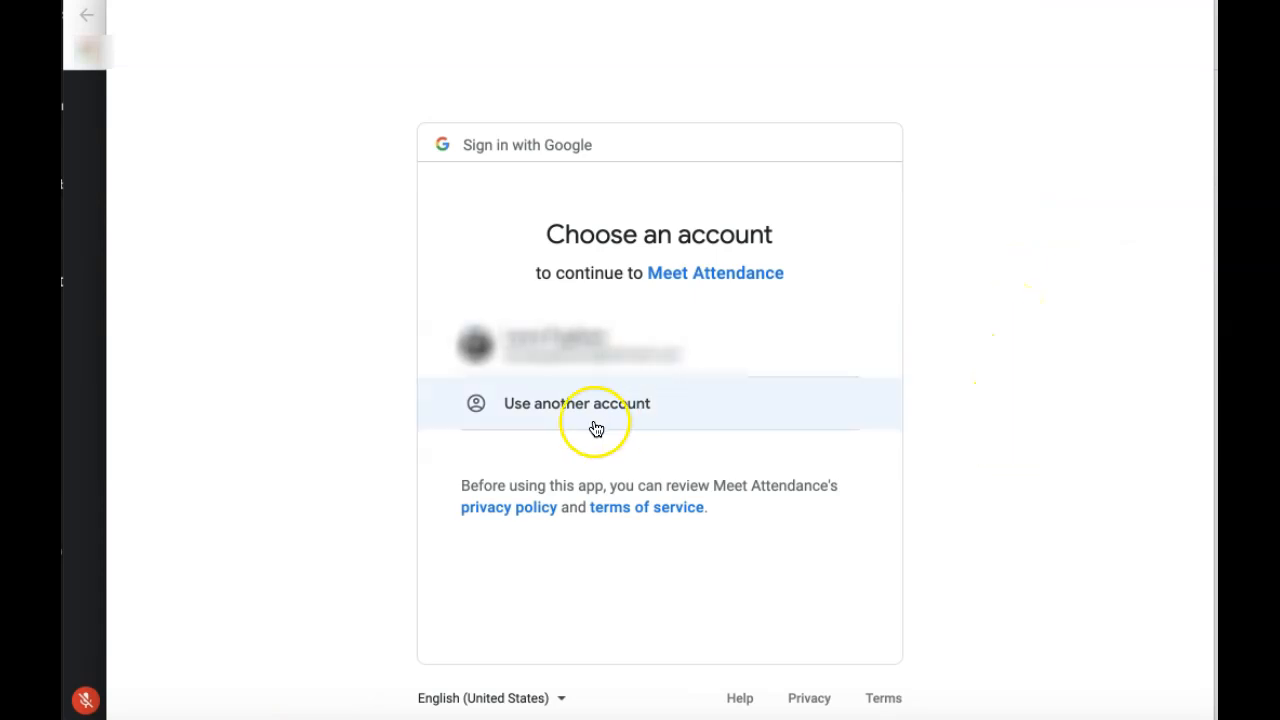
# Step: Sign in with another Google account and allow Meet Attendance access to Drive files
pyautogui.click(577, 403)
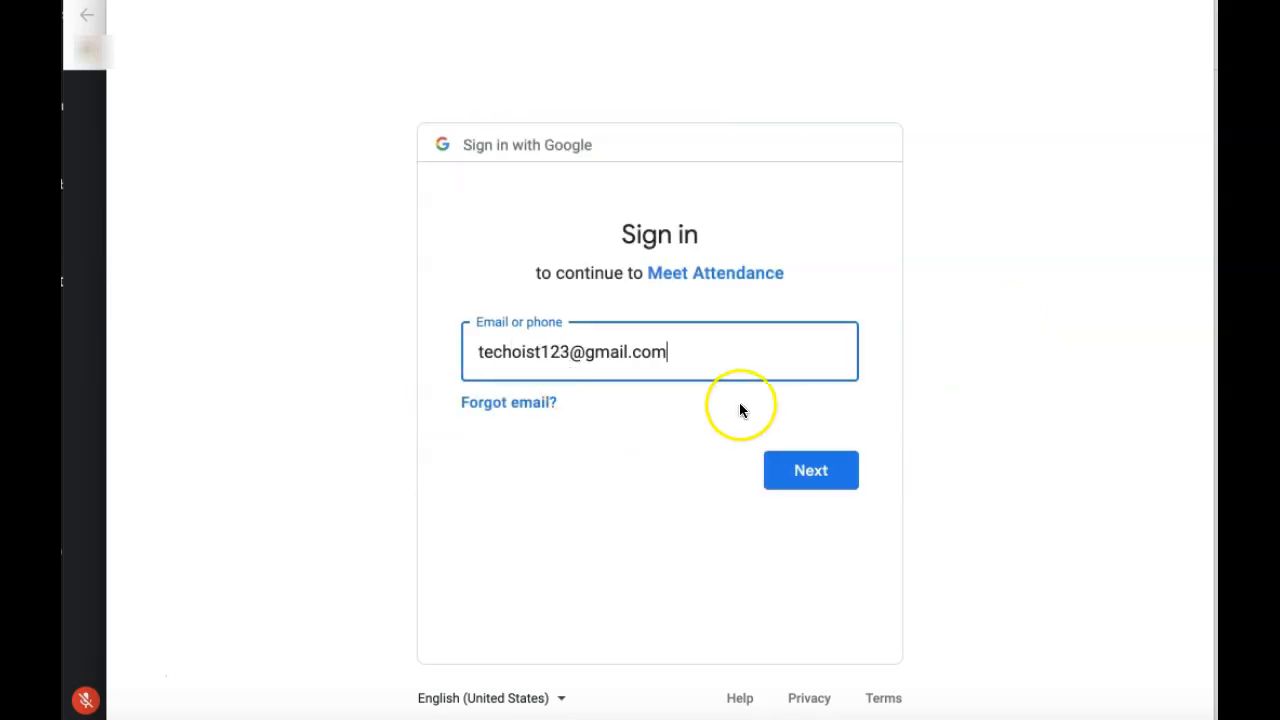
pyautogui.click(810, 470)
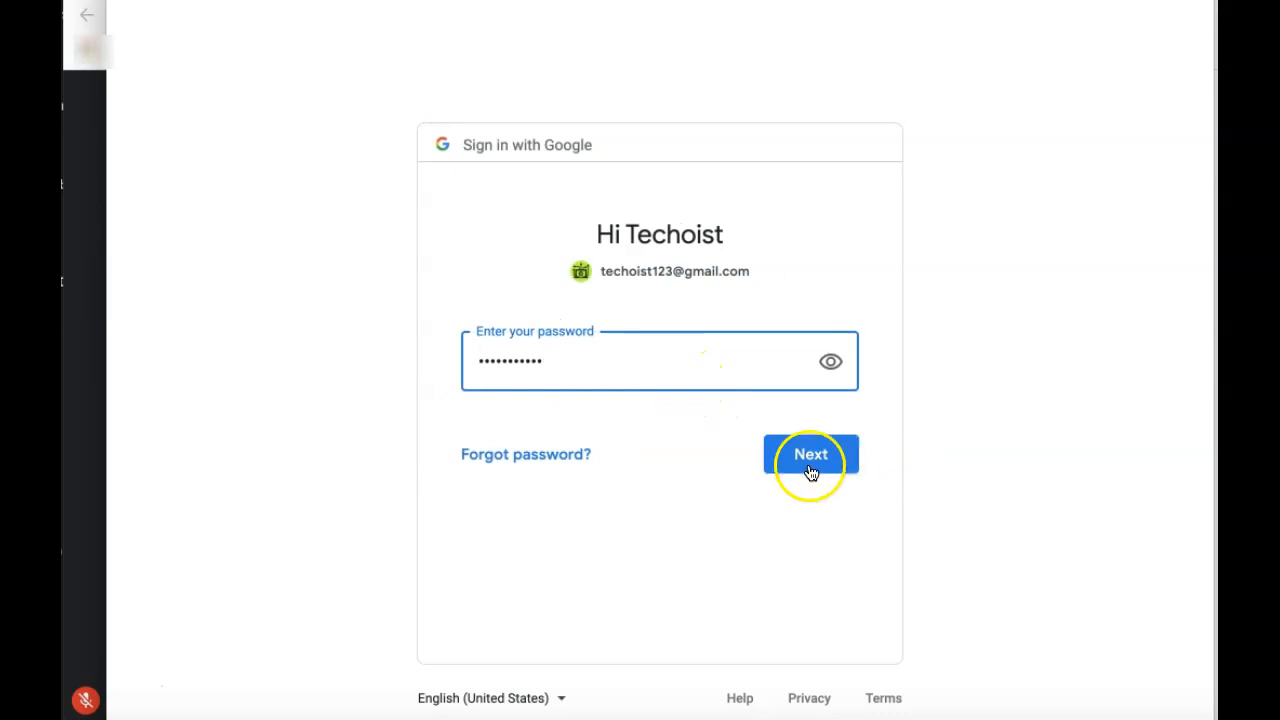
pyautogui.click(810, 454)
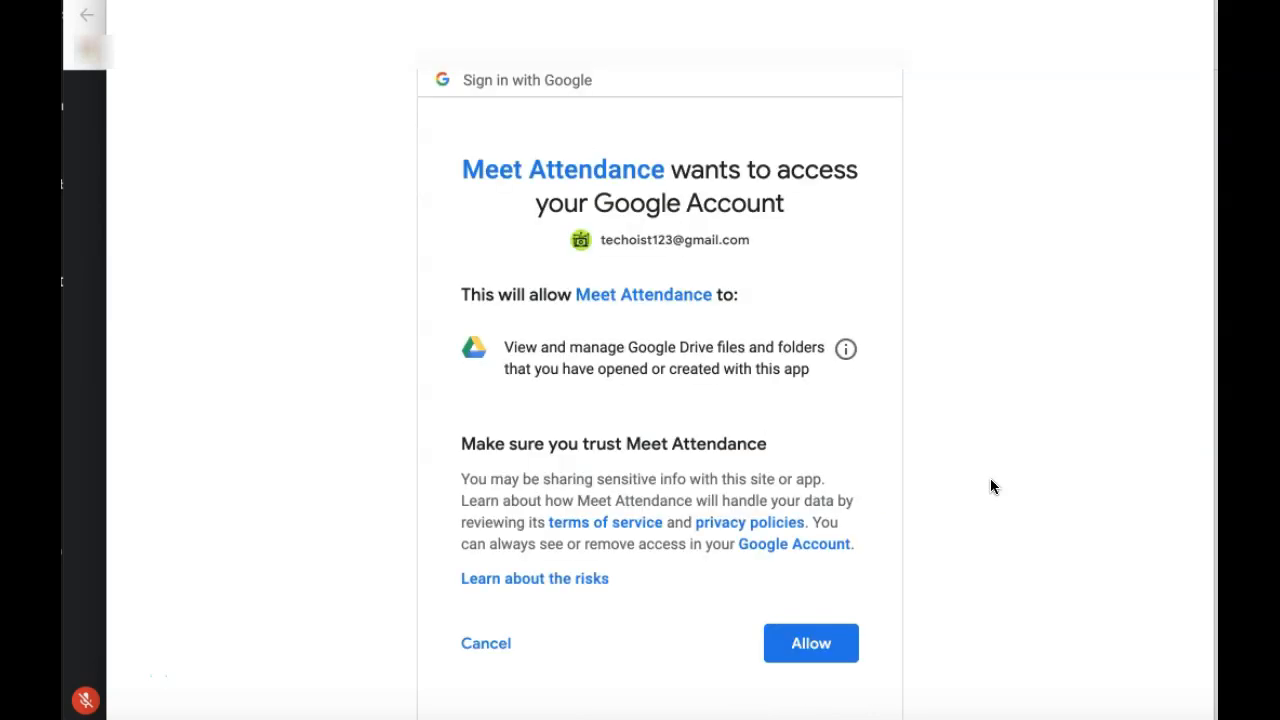
pyautogui.click(811, 643)
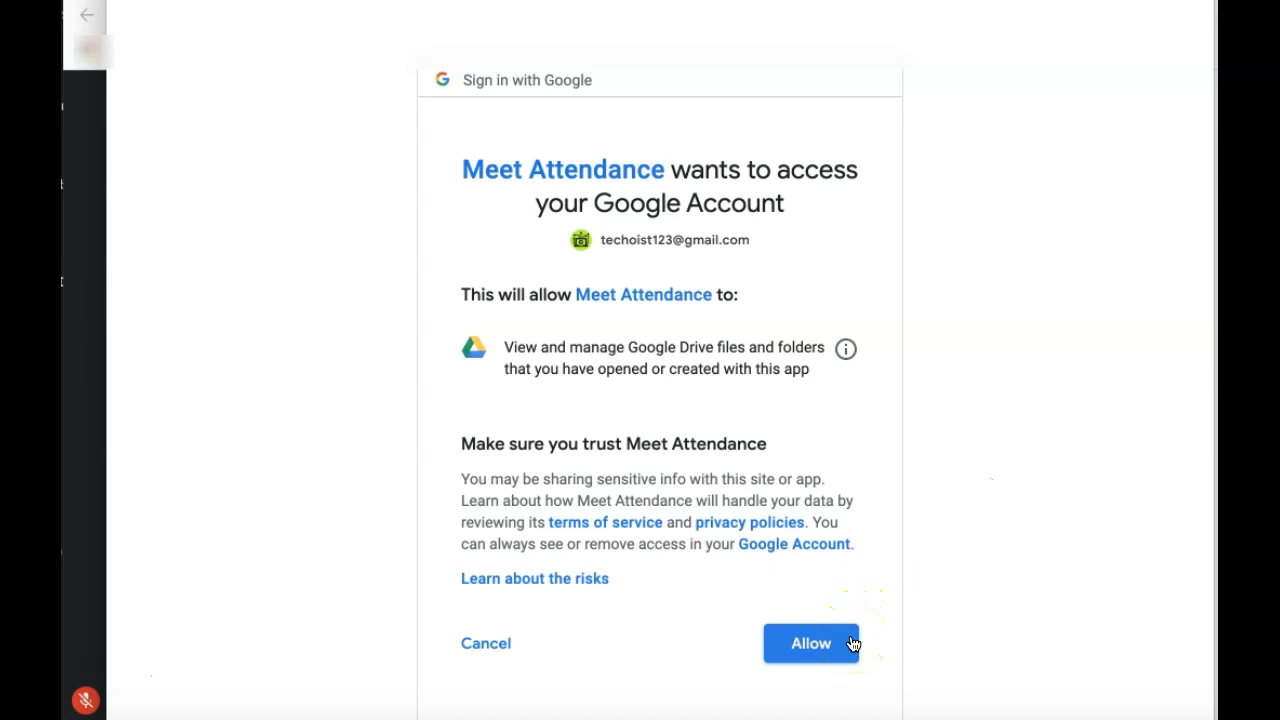
pyautogui.click(810, 643)
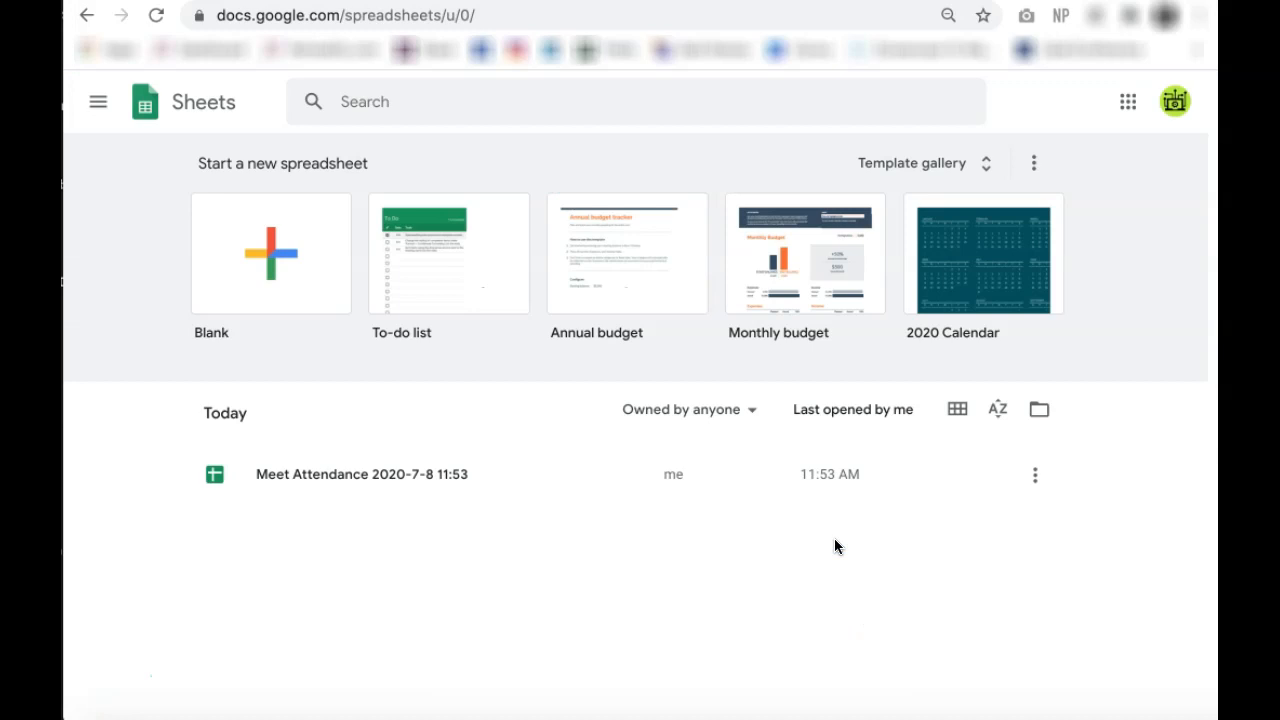
pyautogui.moveTo(928, 474)
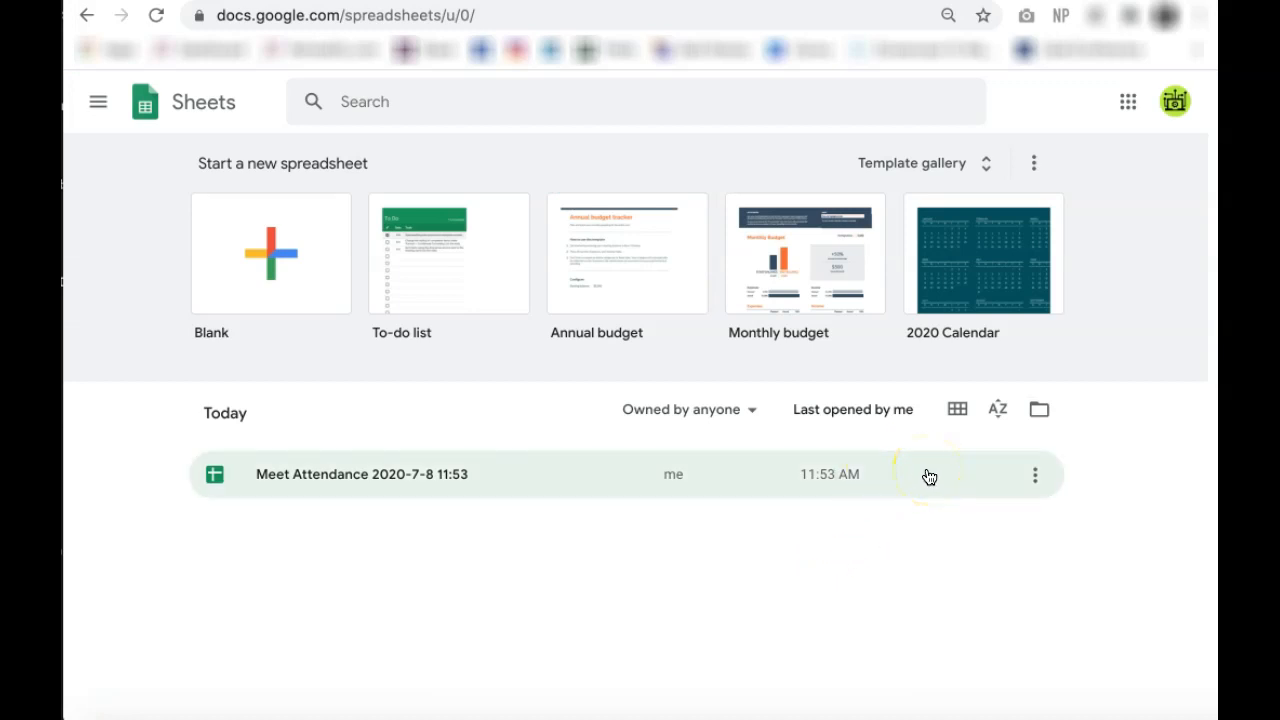
# Step: Open the 'Meet Attendance 2020-7-8 11:53' spreadsheet from Sheets home
pyautogui.click(928, 474)
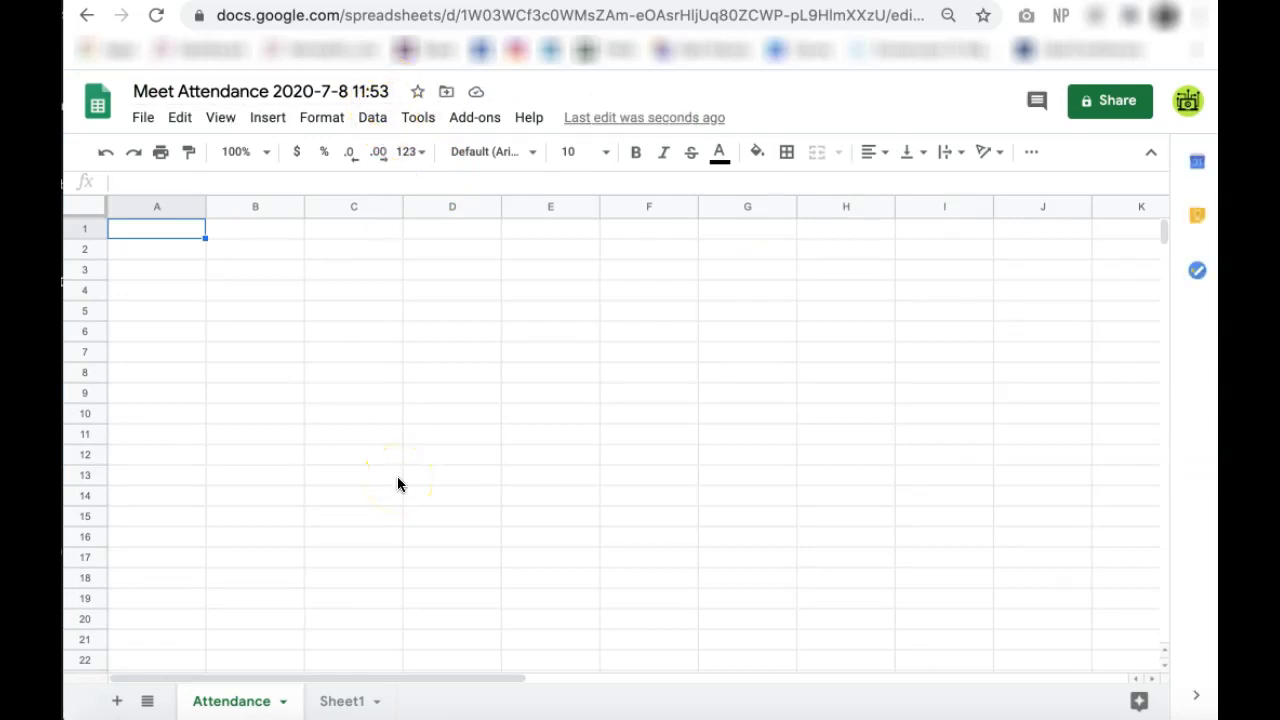
pyautogui.moveTo(305, 515)
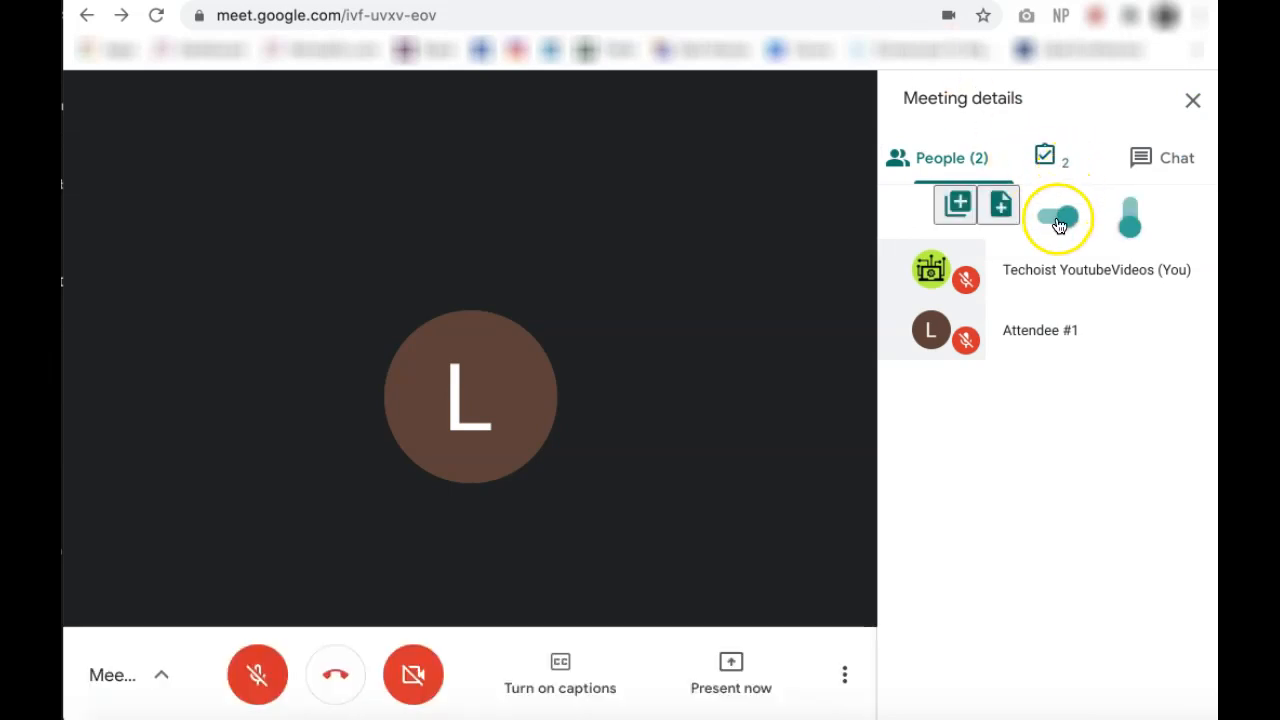
# Step: Toggle Meet Attendance tracking off and back on in Meeting details
pyautogui.click(1057, 217)
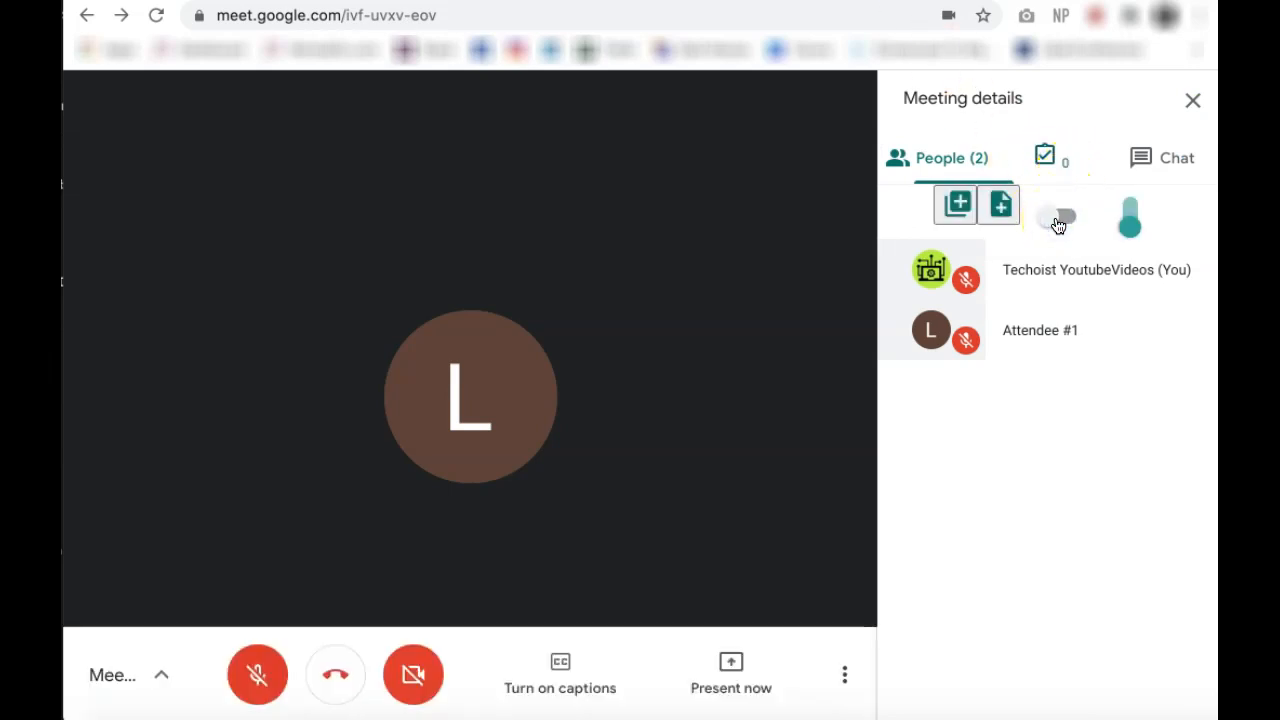
pyautogui.click(1055, 216)
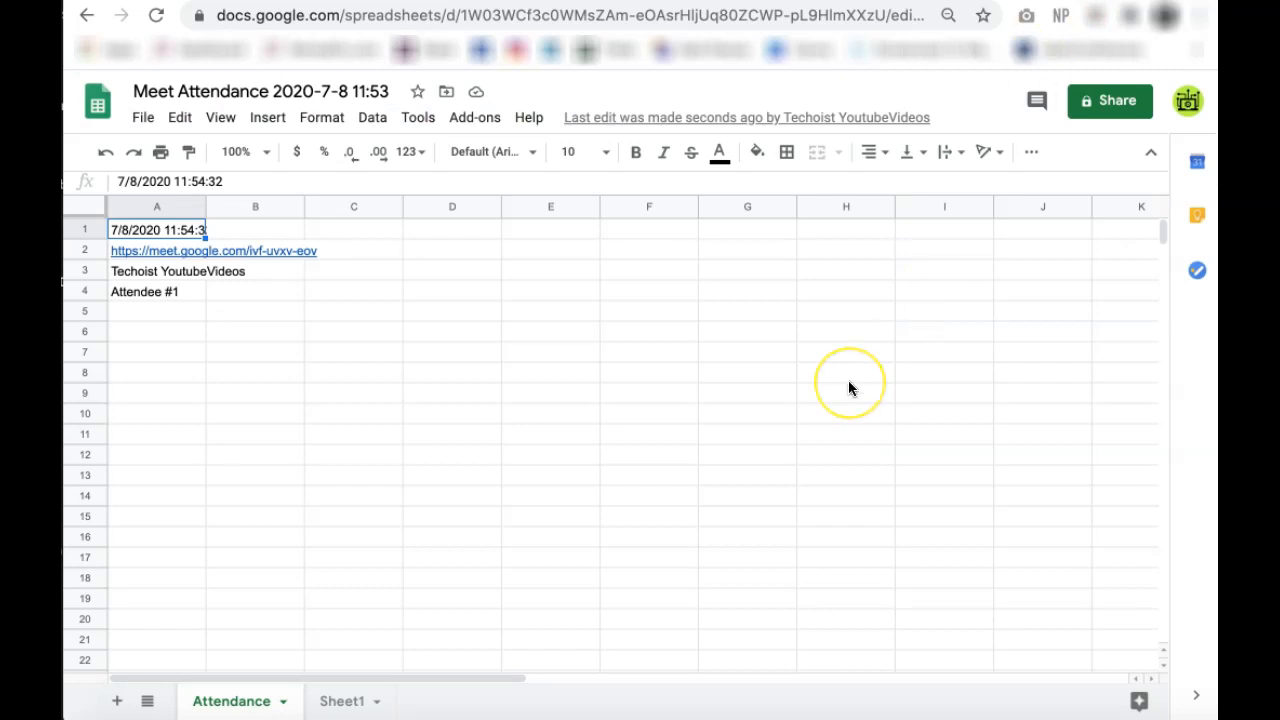
pyautogui.moveTo(300, 248)
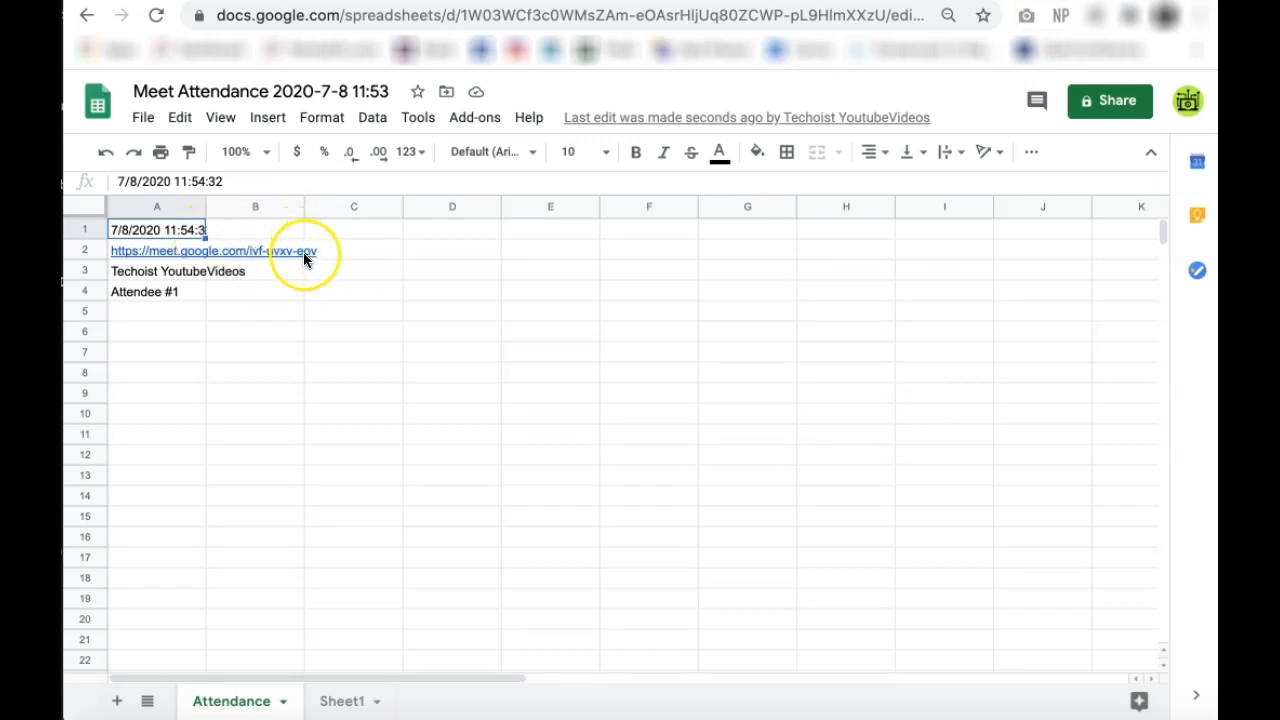
pyautogui.moveTo(183, 290)
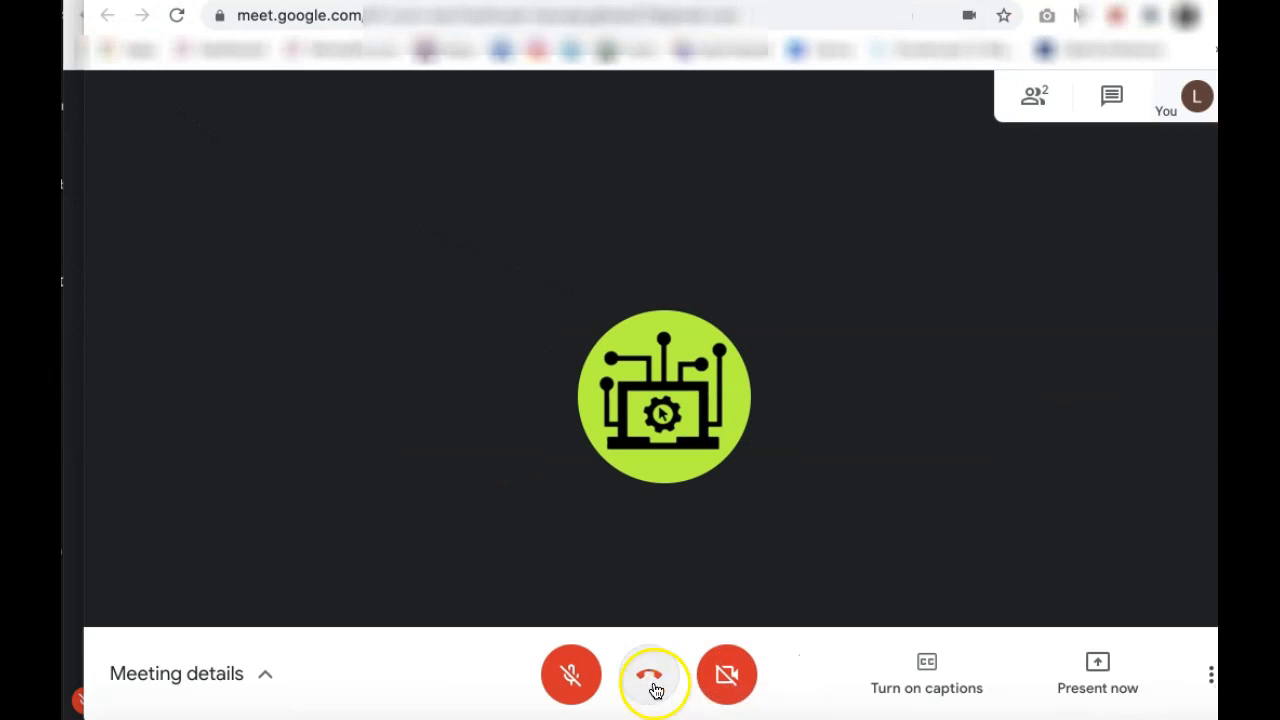
# Step: Have the second attendee leave, then toggle the host's attendance tracking off and on
pyautogui.click(655, 674)
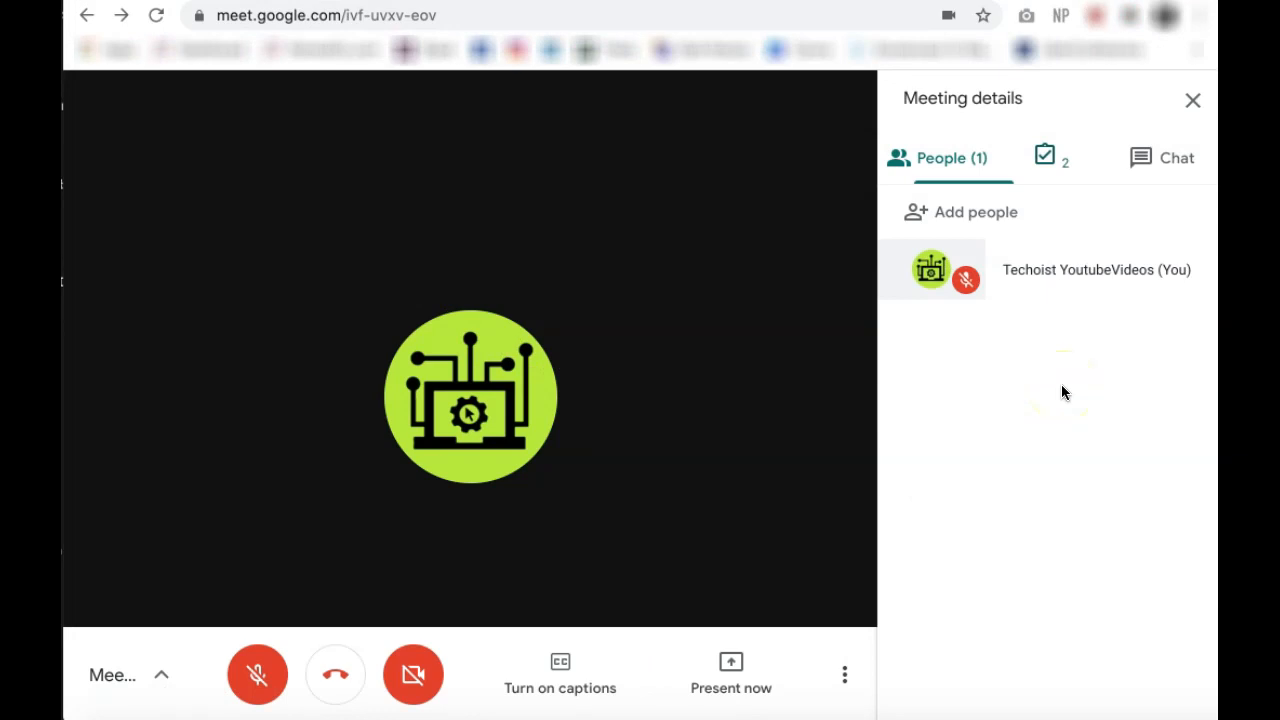
pyautogui.click(1045, 155)
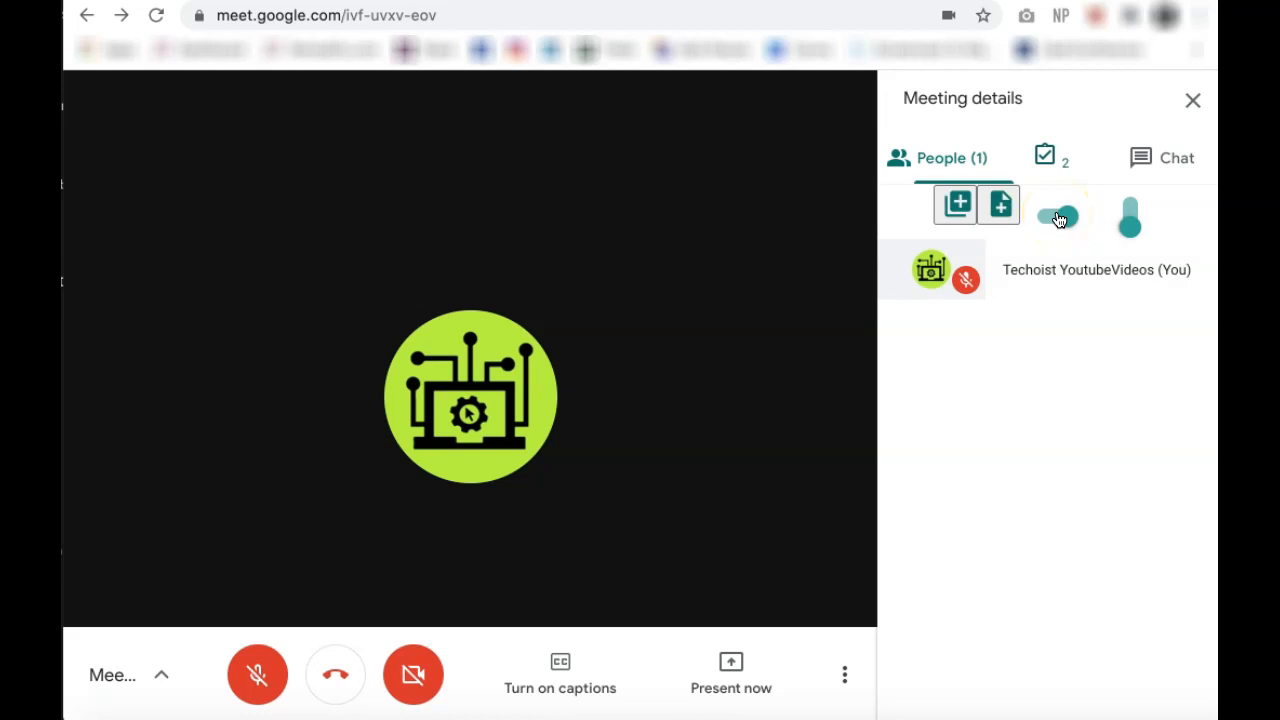
pyautogui.click(1058, 218)
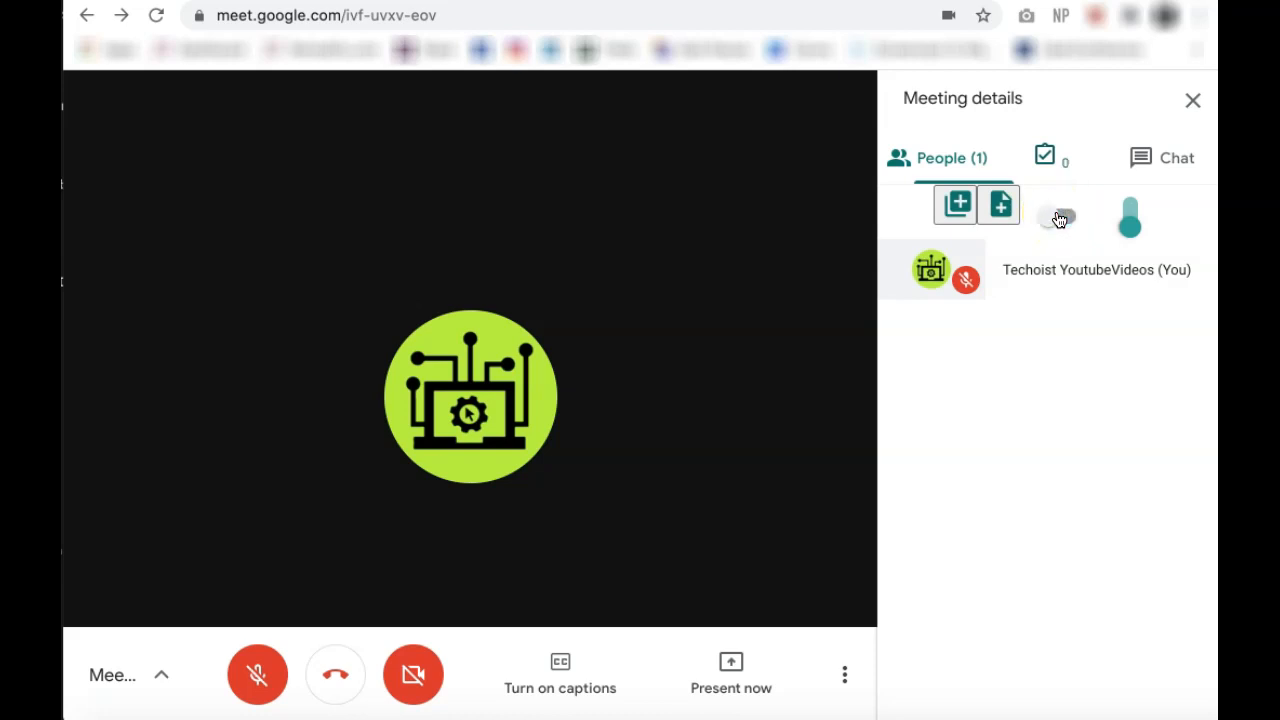
pyautogui.click(1057, 217)
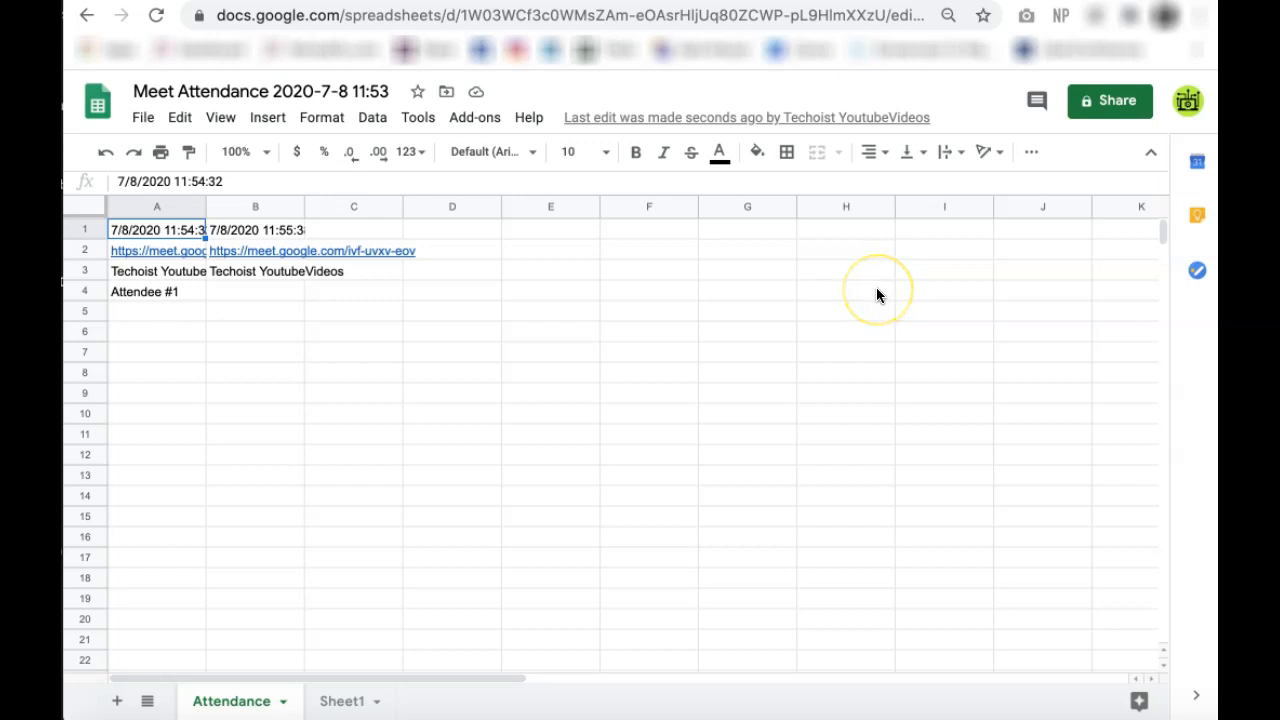
pyautogui.moveTo(284, 198)
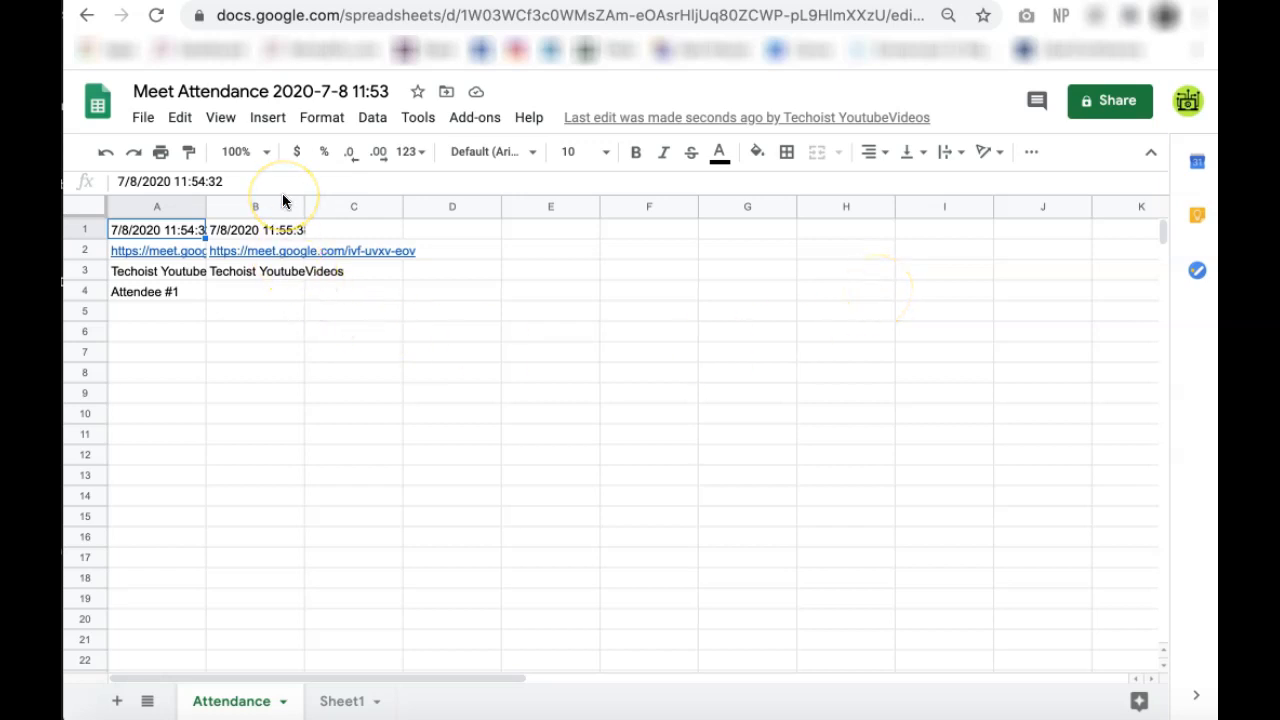
pyautogui.moveTo(283, 313)
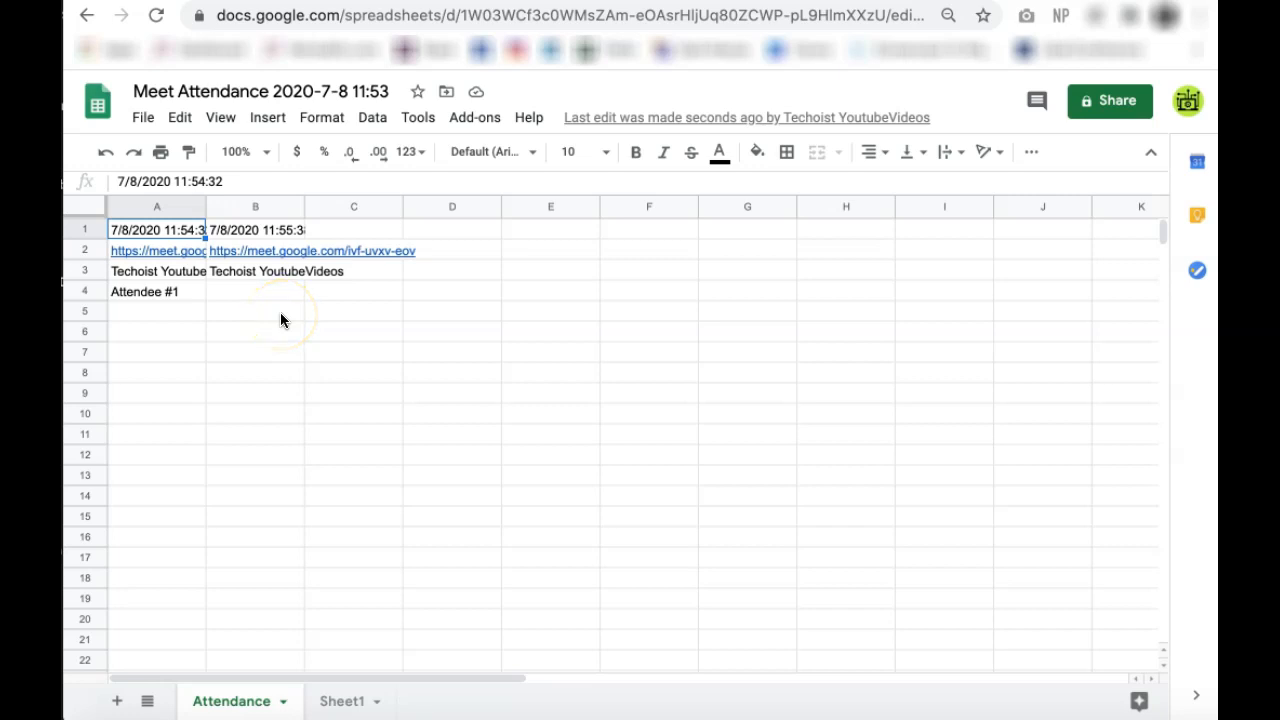
pyautogui.moveTo(267, 444)
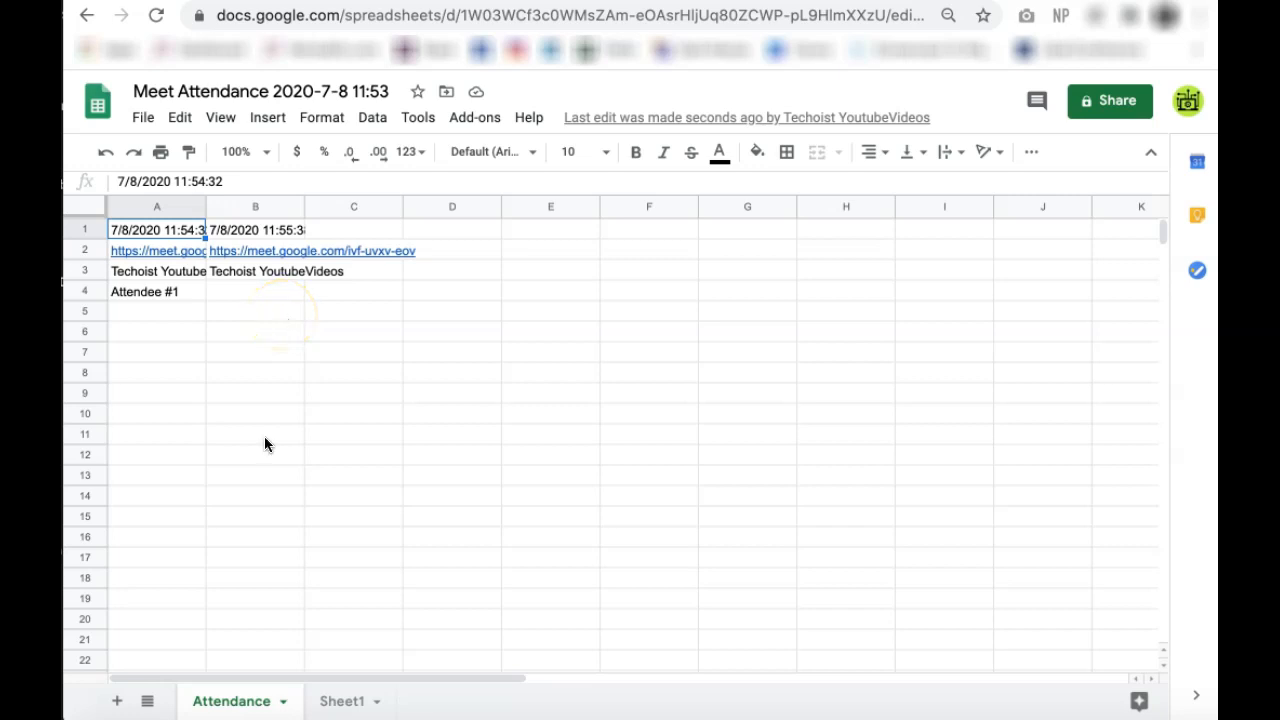